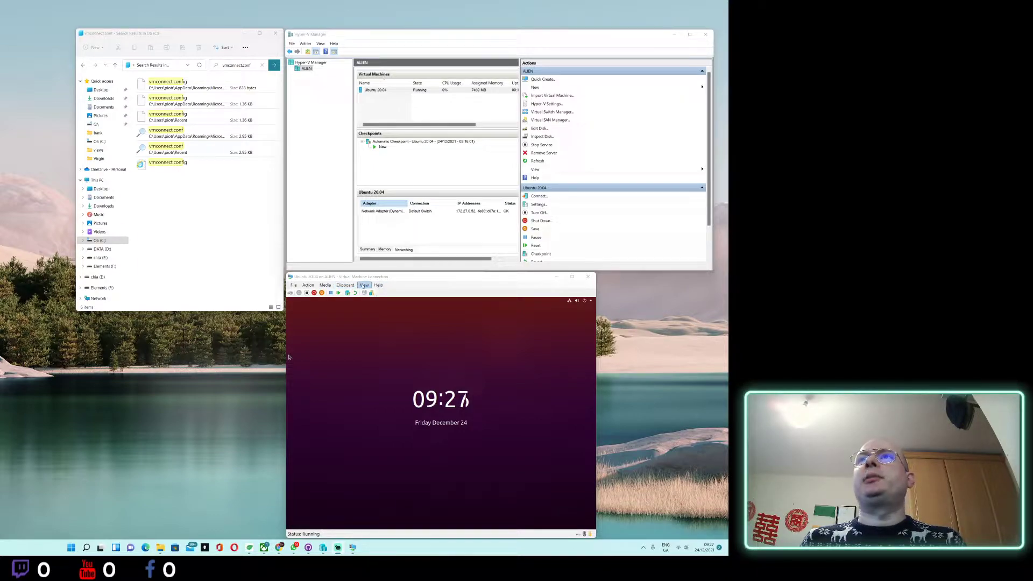
Set the Ubuntu connection window zoom to 25%, then glance at the Clipboard menu.
left_click(363, 285)
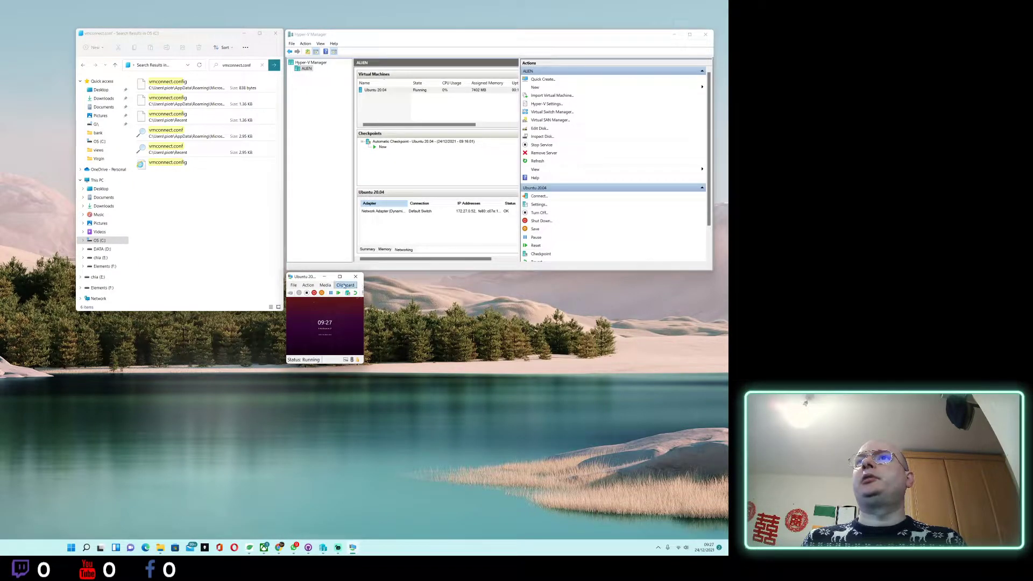
left_click(345, 285)
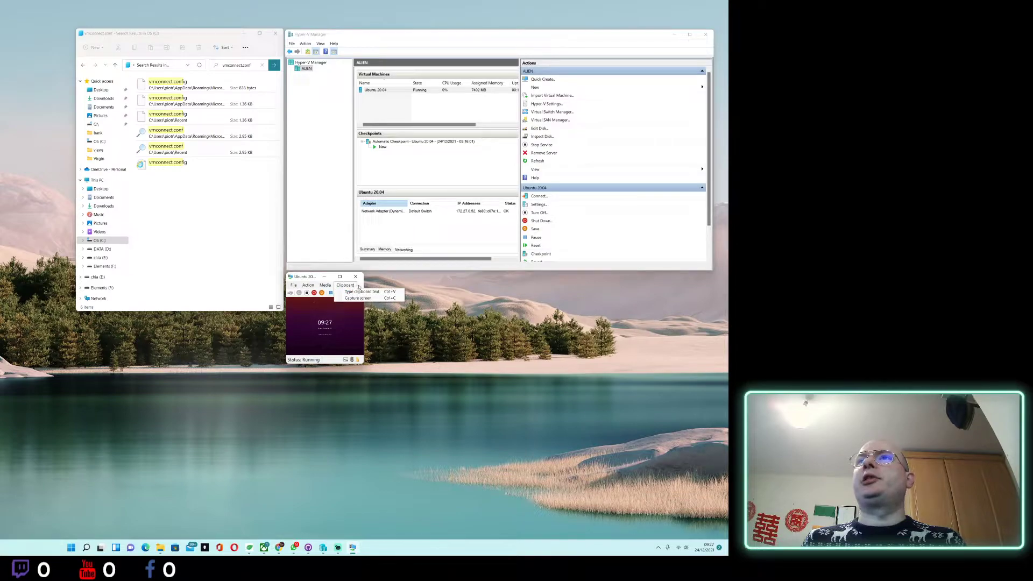
left_click(345, 285)
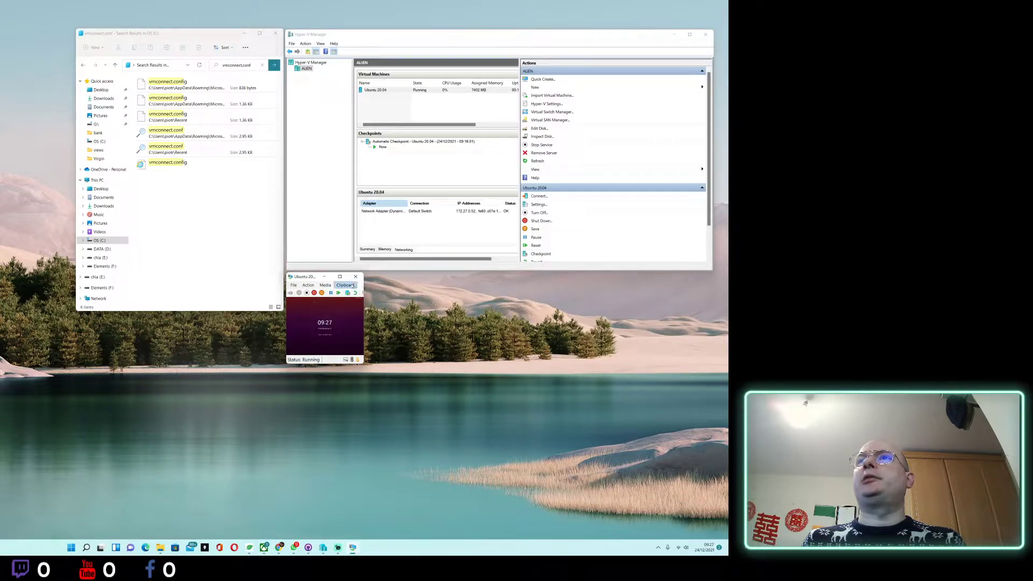
left_click(345, 284)
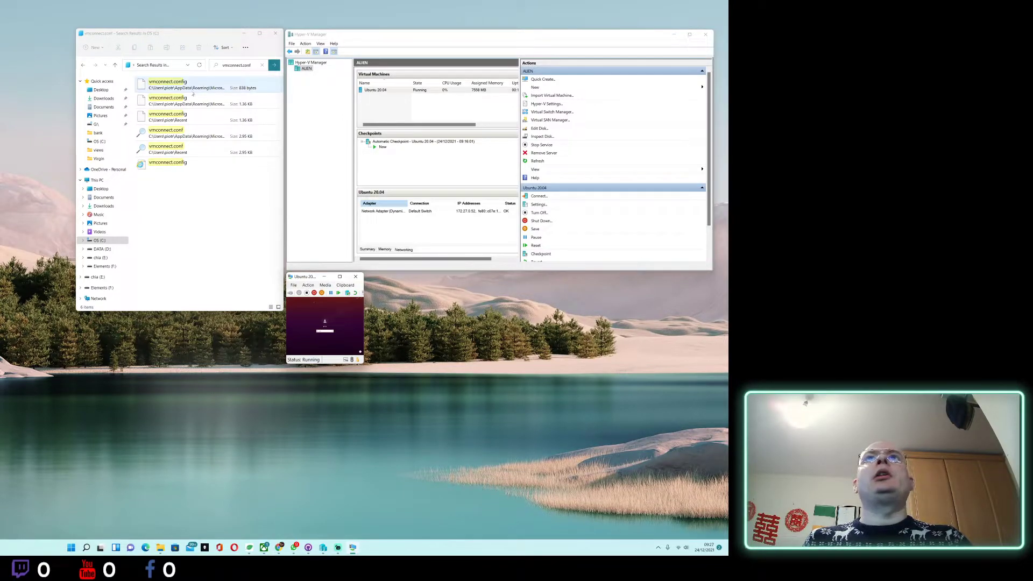
Open the second vmconnect.config search result in Atom.
left_click(177, 133)
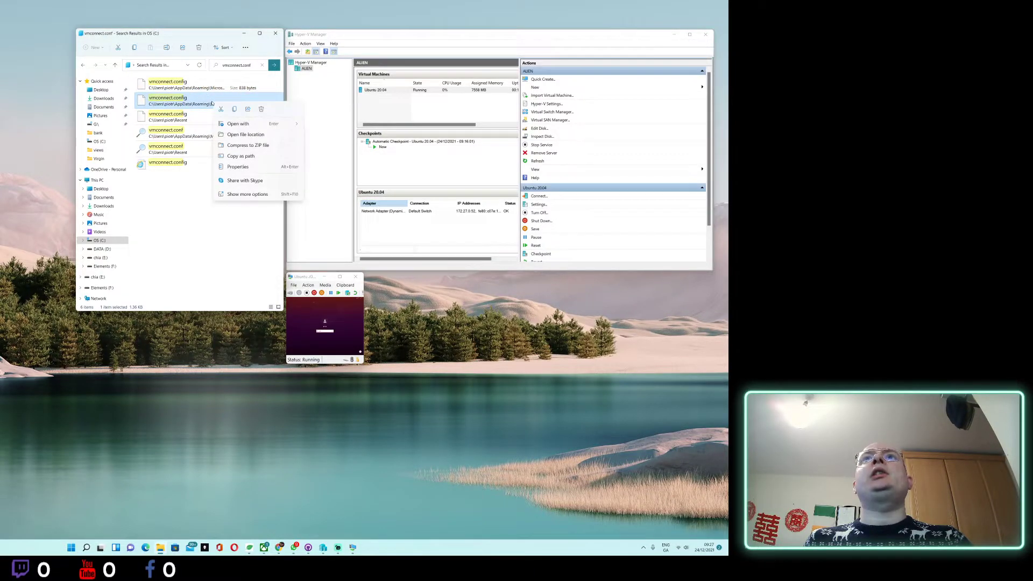
left_click(238, 124)
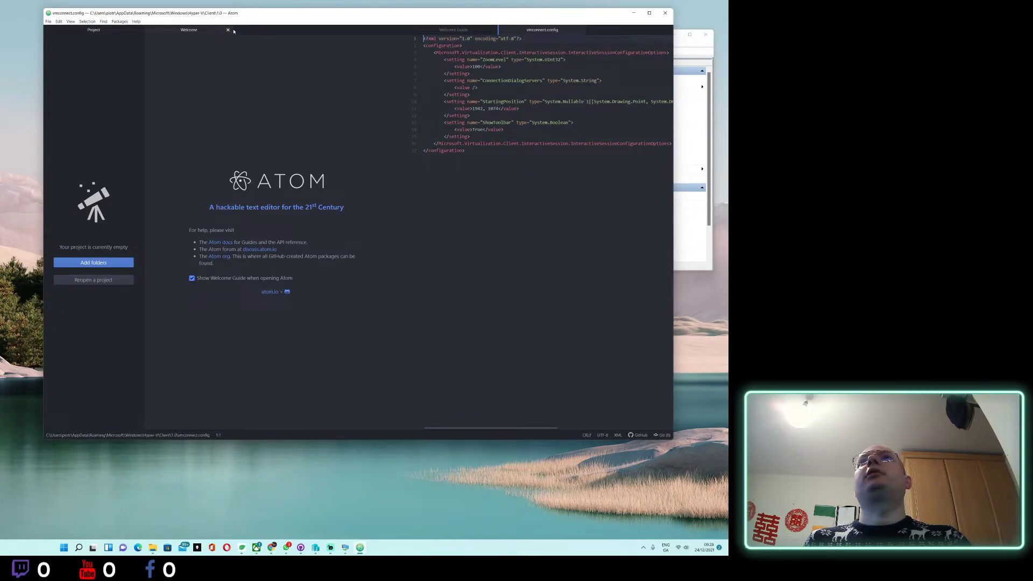
Close Atom's Welcome tab to view the vmconnect.config ZoomLevel setting.
left_click(227, 30)
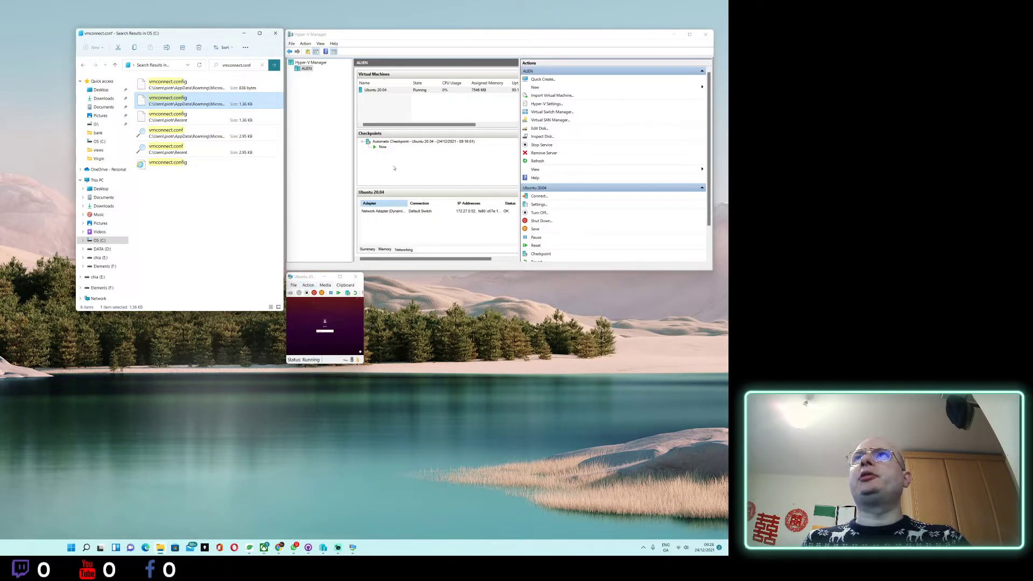
Turn off the Ubuntu 20.04 virtual machine from its context menu.
left_click(384, 90)
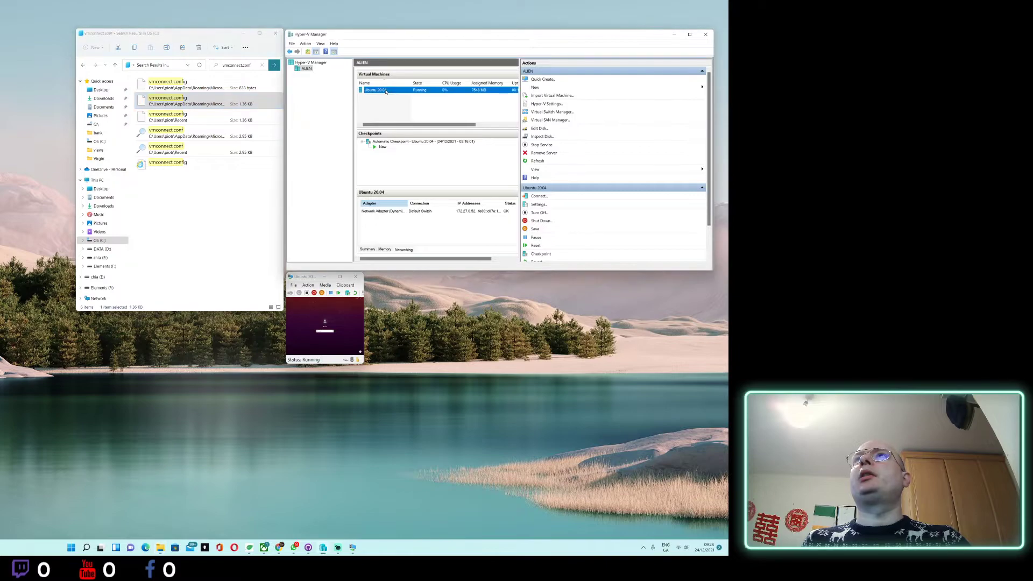
right_click(385, 90)
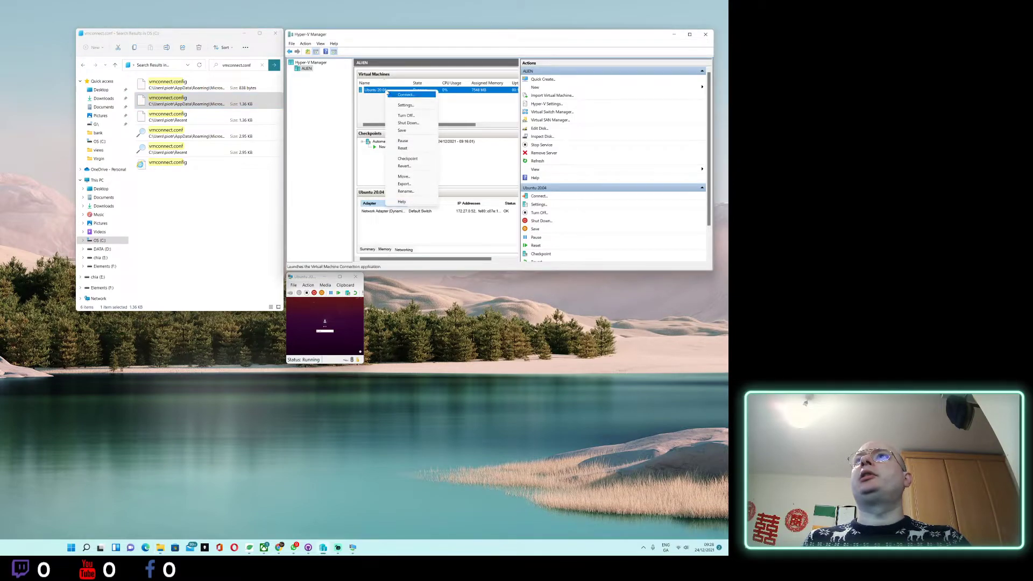
mouse_move(407, 115)
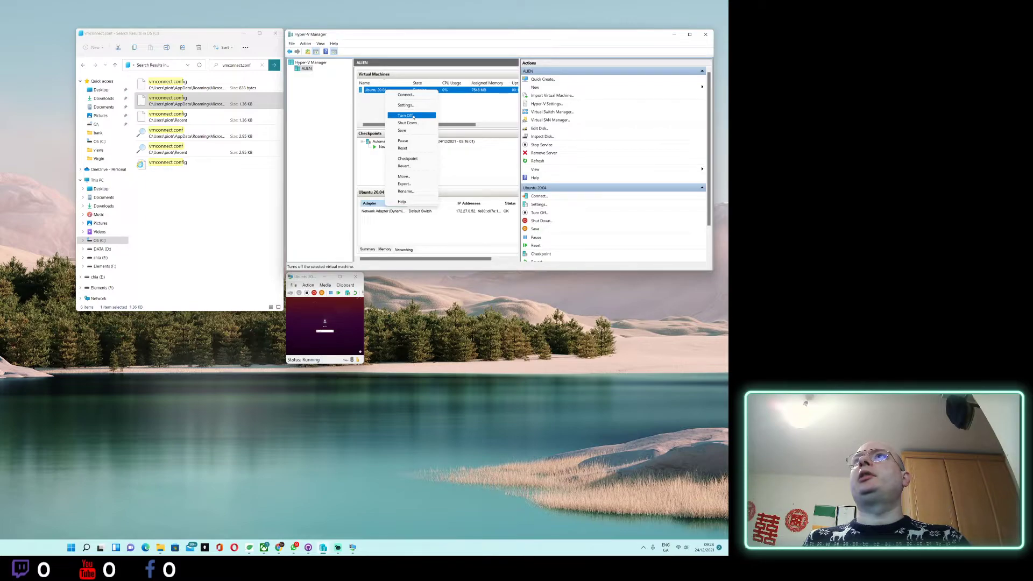
left_click(404, 115)
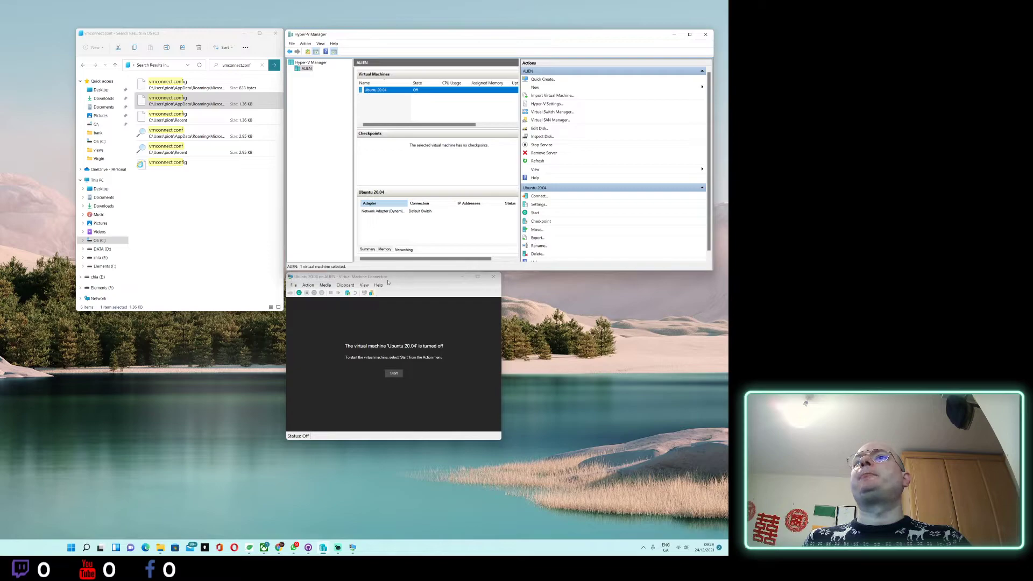
Start the Ubuntu VM again and set its connection zoom level to 100%.
left_click(364, 285)
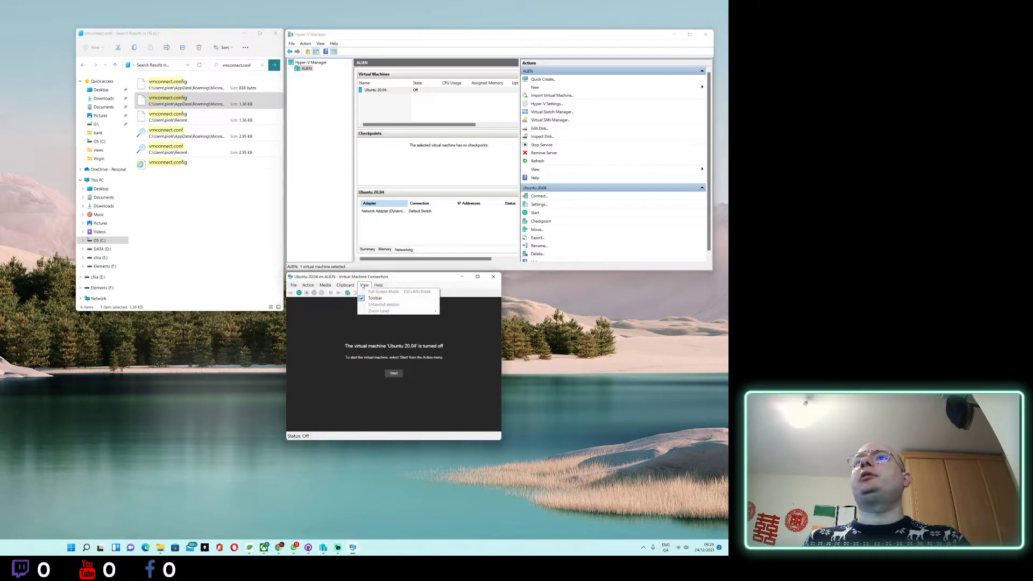
mouse_move(389, 380)
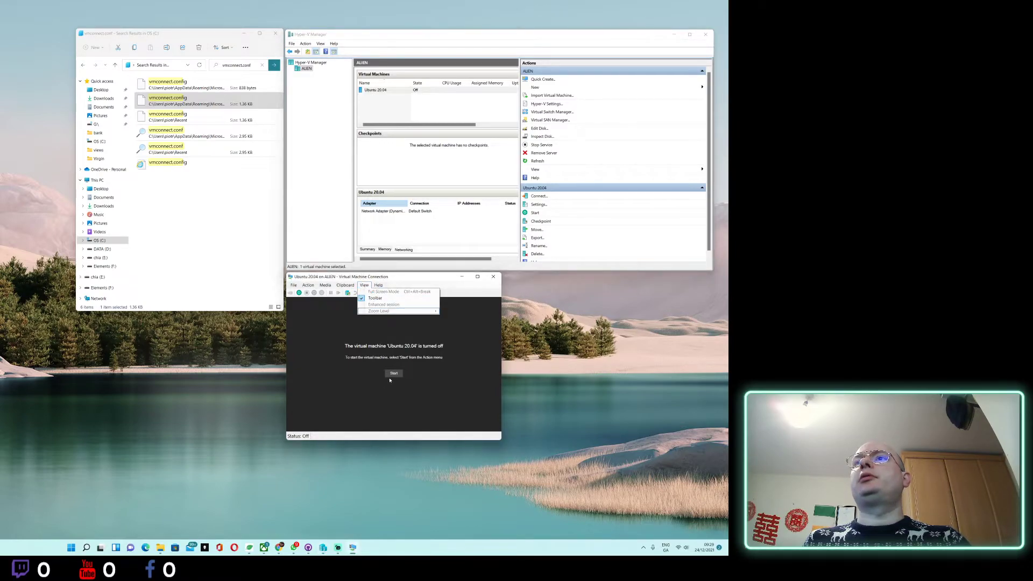
left_click(393, 373)
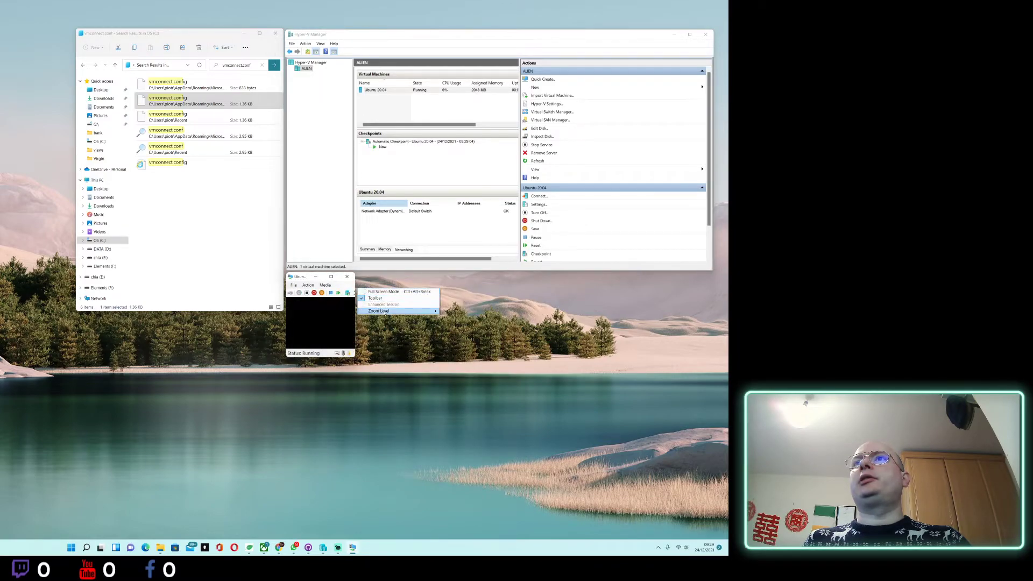
left_click(378, 311)
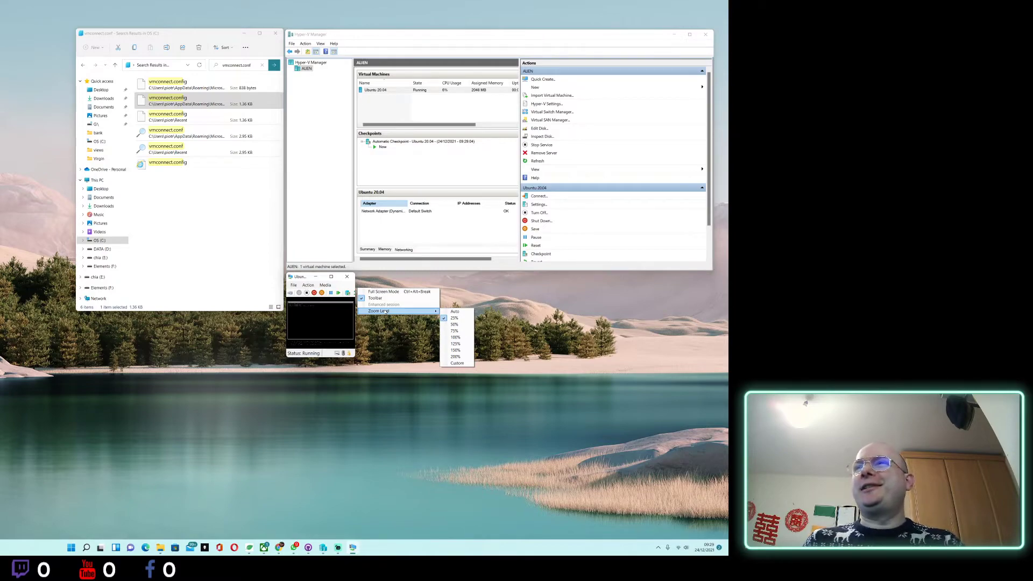
mouse_move(454, 311)
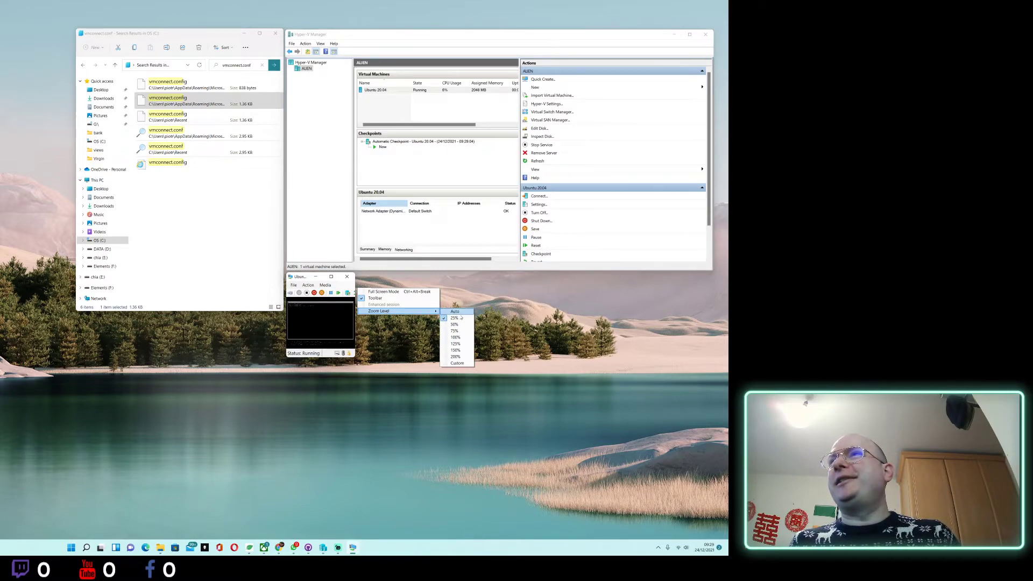
mouse_move(454, 336)
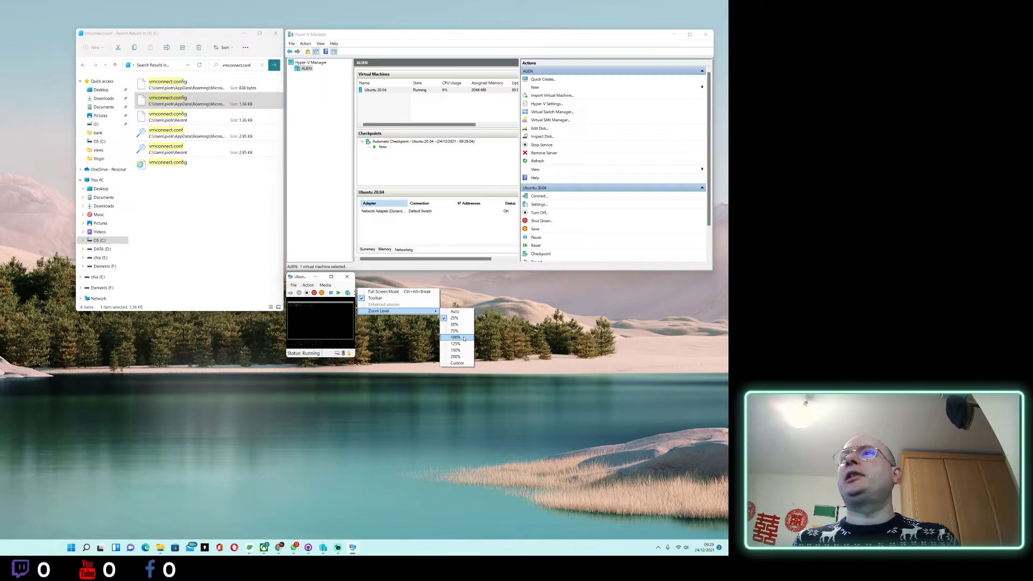
left_click(455, 338)
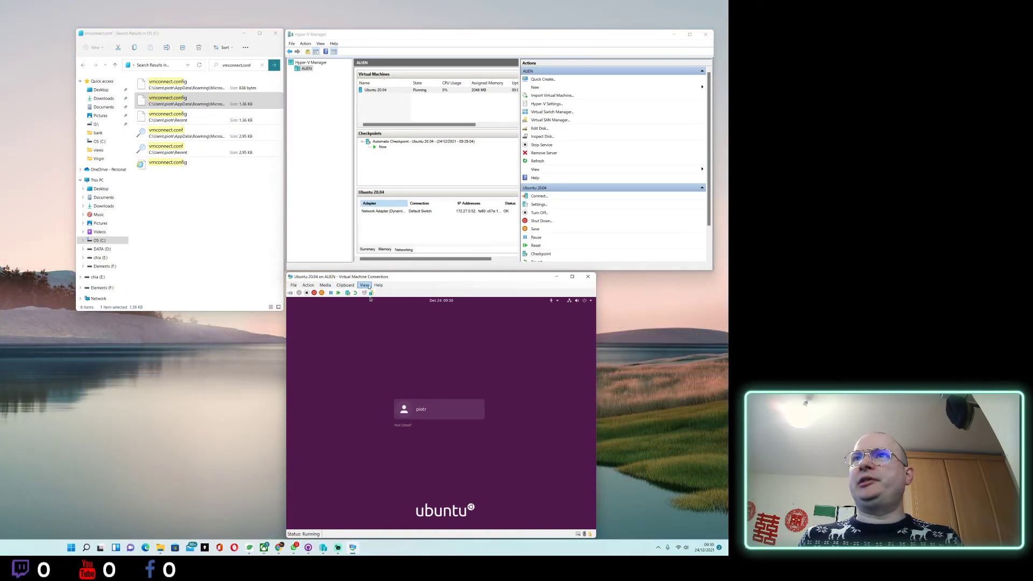
Open View > Zoom Level to confirm 100% is applied.
left_click(364, 285)
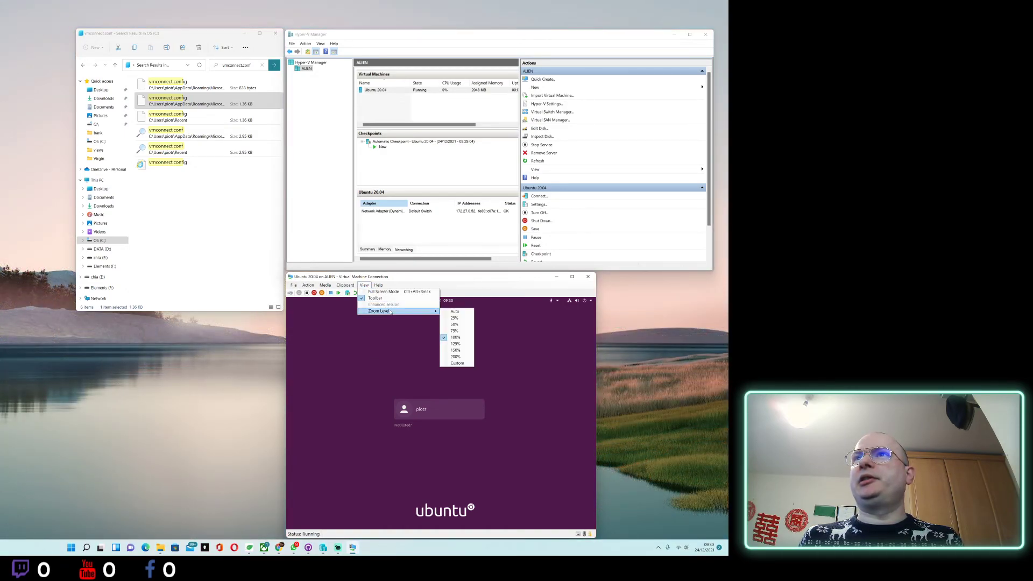